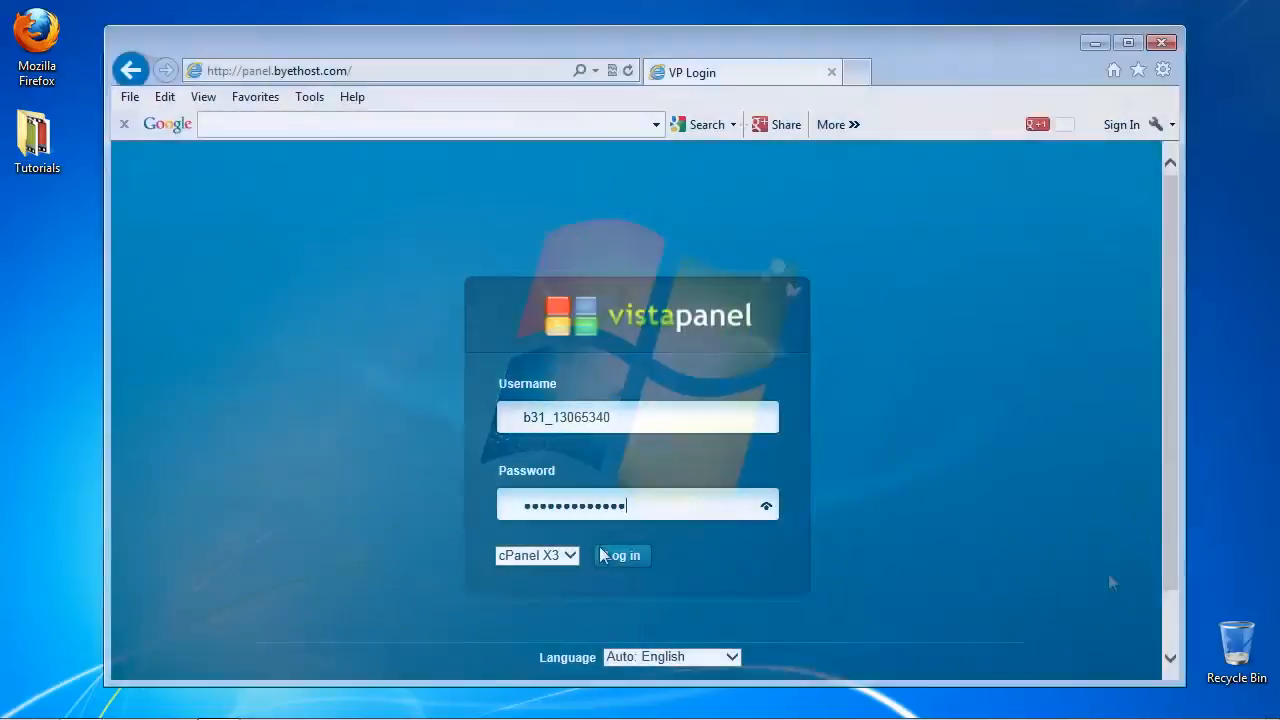
# Log in to the cPanel X3 hosting control panel with the account credentials.
pyautogui.click(622, 556)
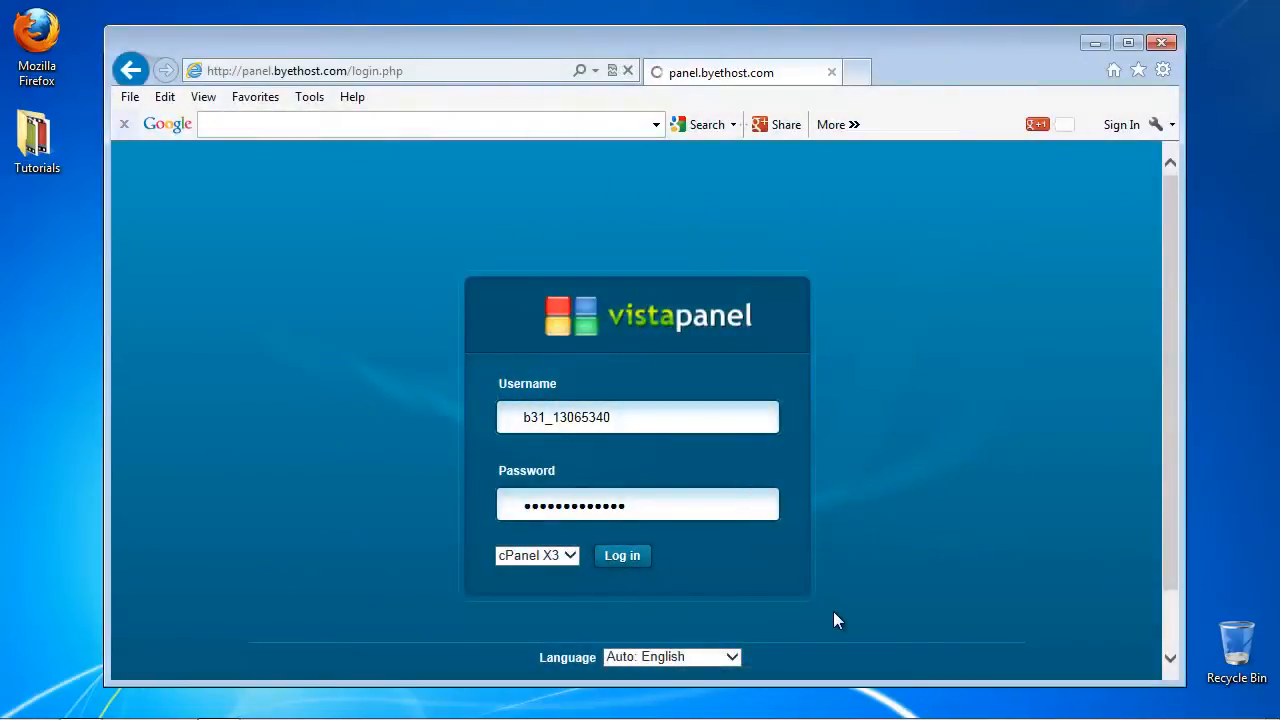
pyautogui.click(622, 556)
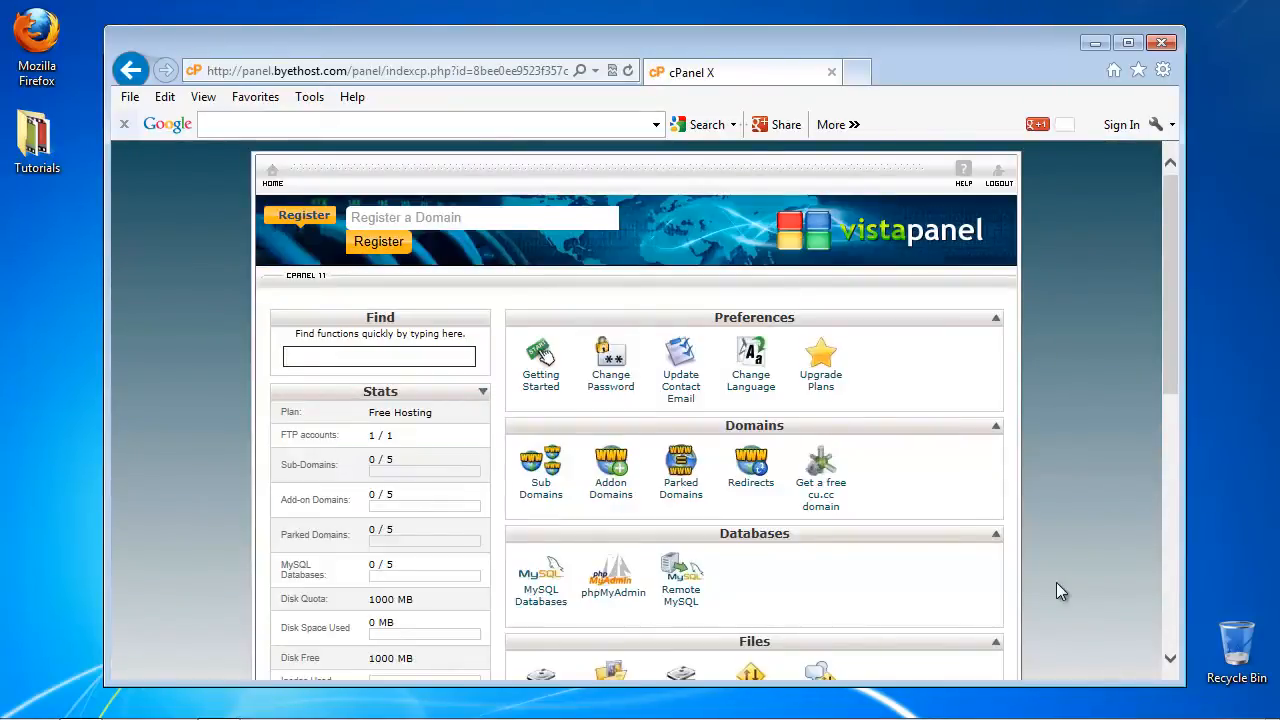
# Create the subdomain mysubdomain.byethost31.com from the Sub Domains page.
pyautogui.click(540, 470)
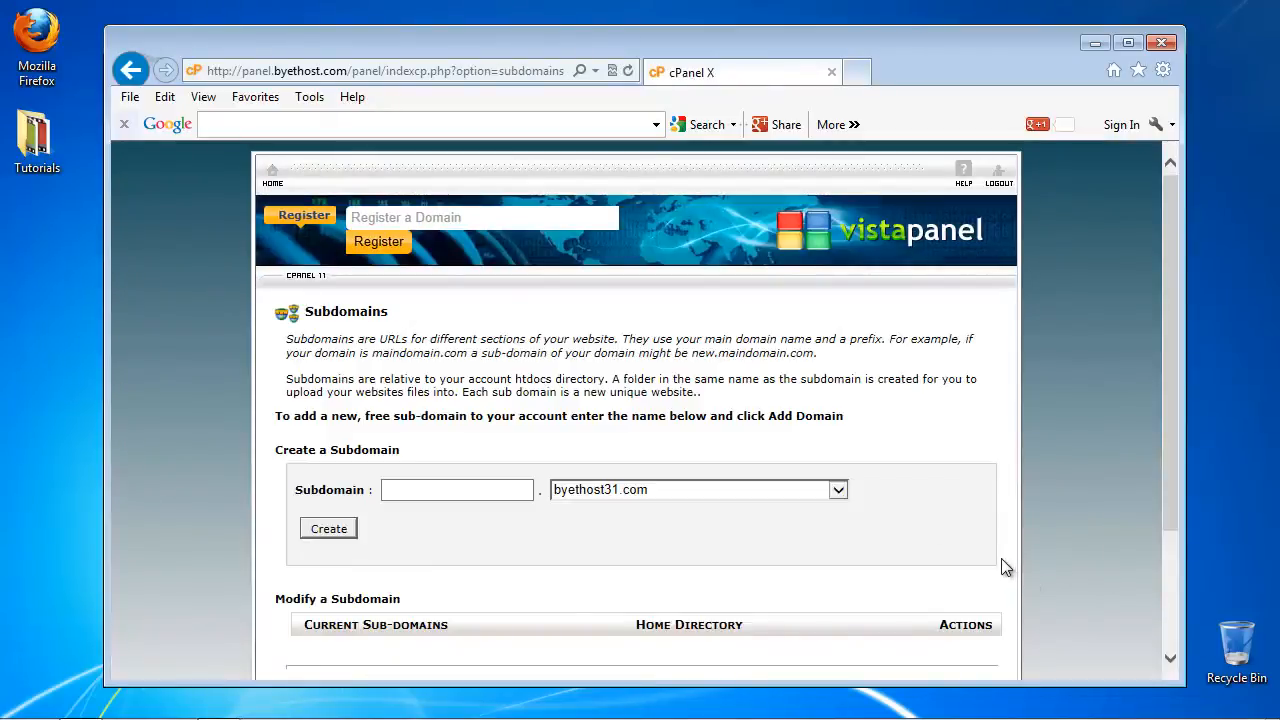
pyautogui.click(456, 488)
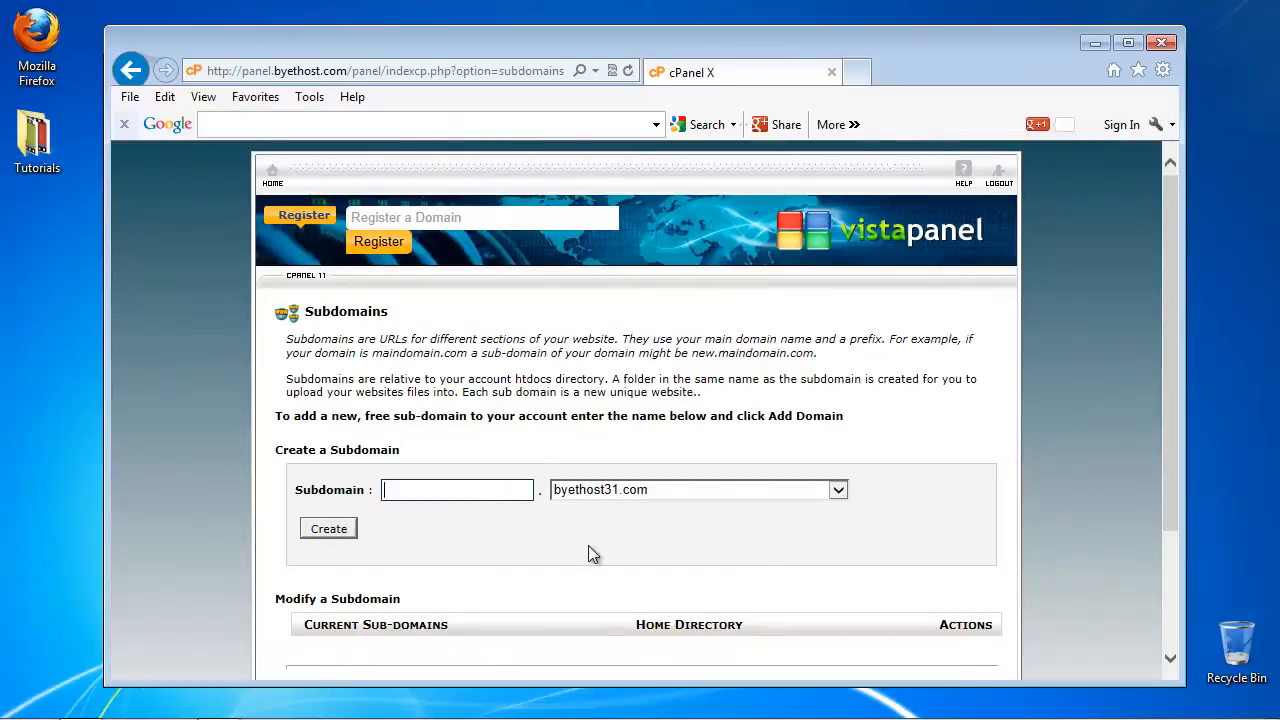
pyautogui.write('mysubdomain')
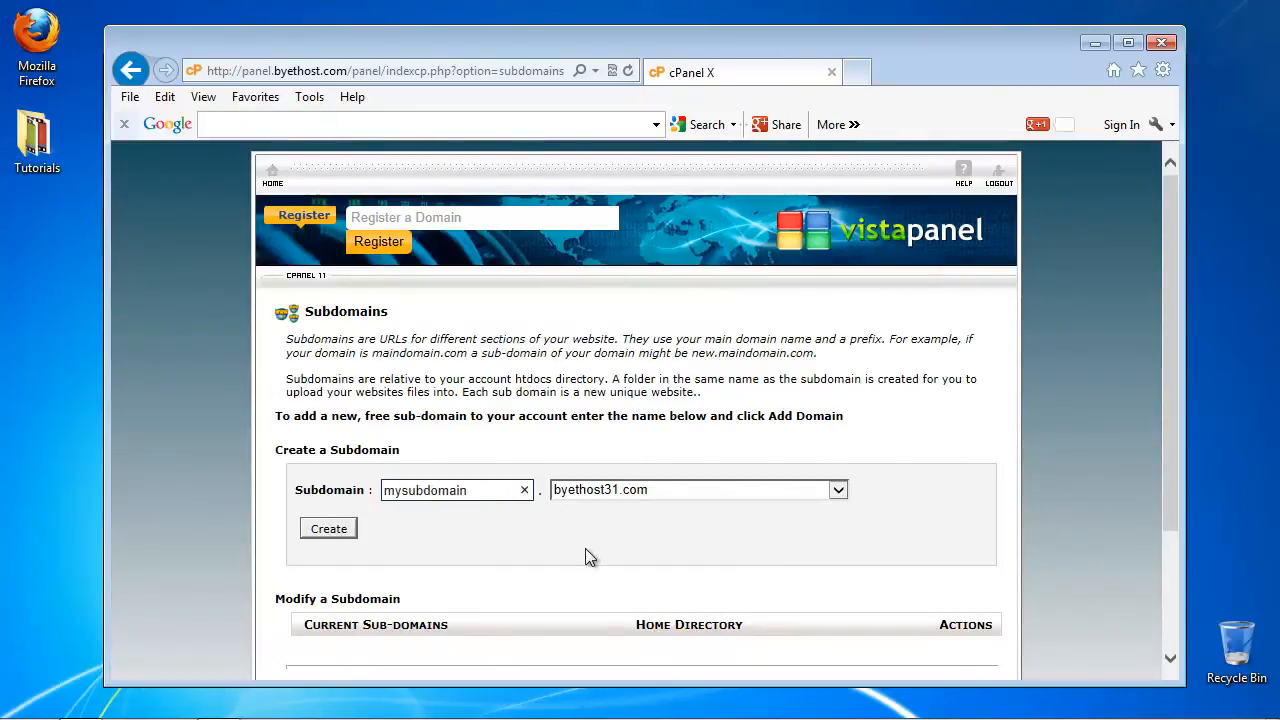
pyautogui.moveTo(414, 564)
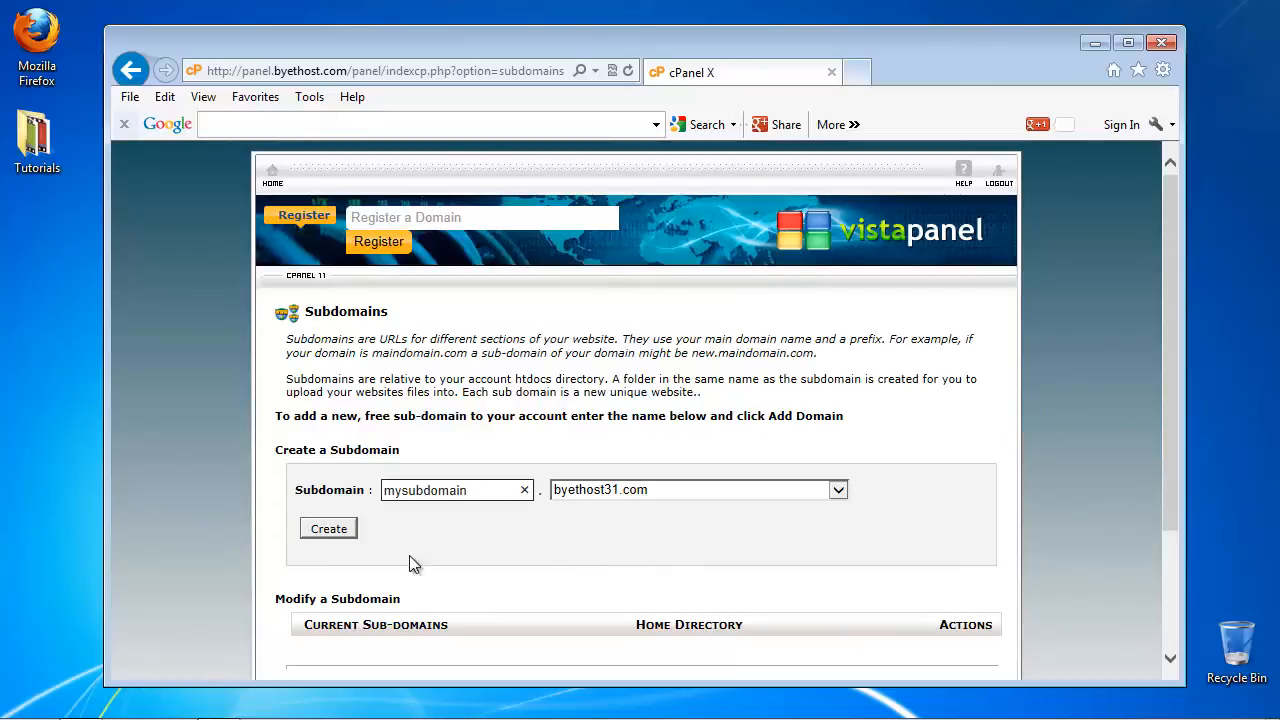
pyautogui.click(328, 528)
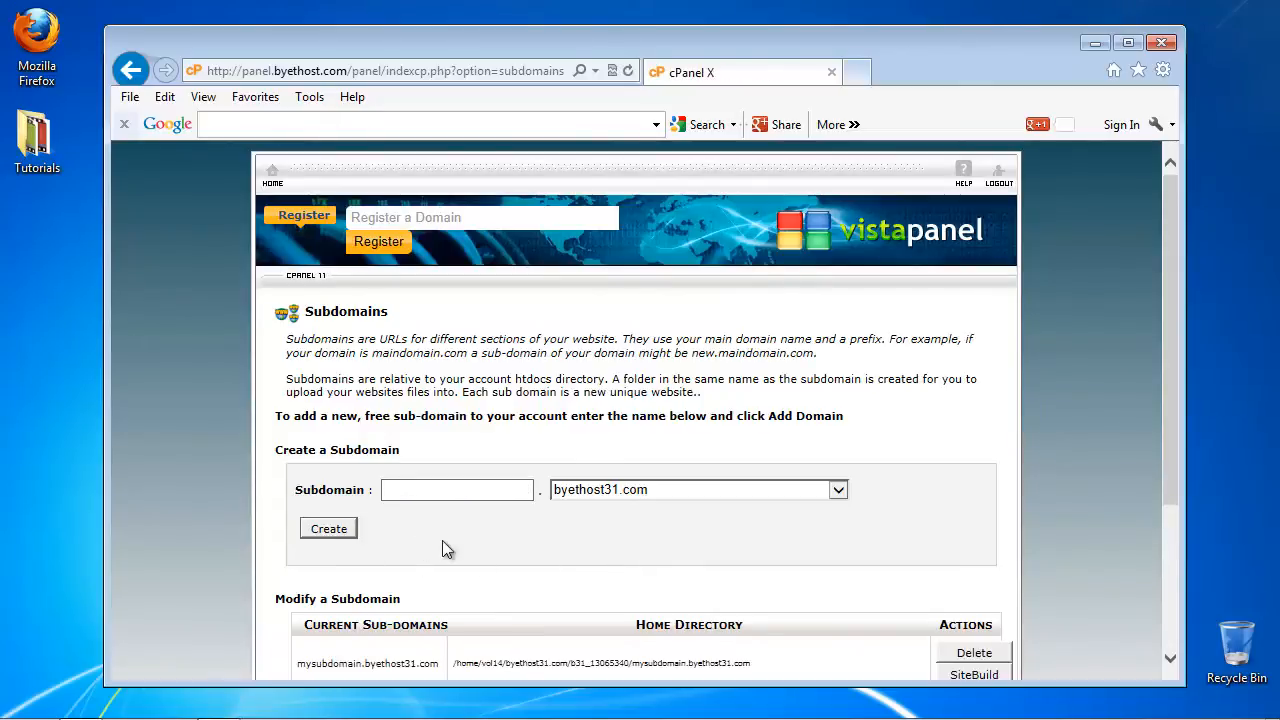
# Create the portfolio.byethost31.com subdomain.
pyautogui.scroll(-3)
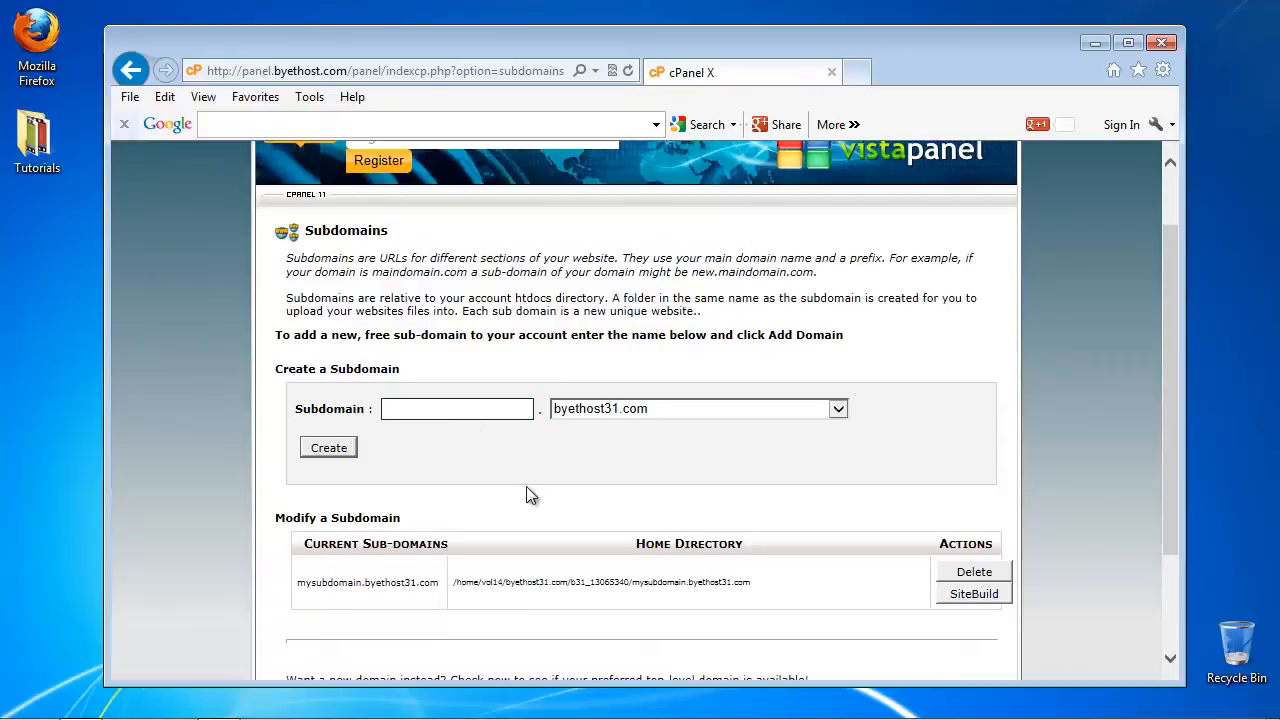
pyautogui.write('portfo')
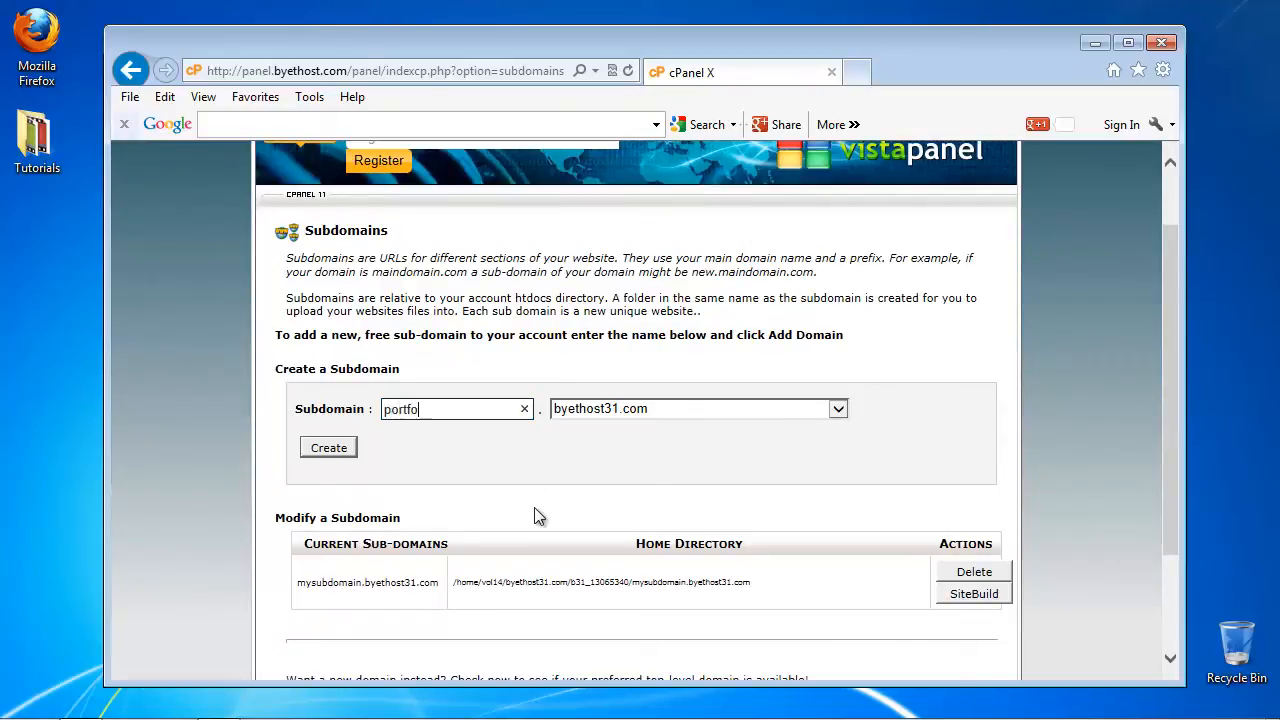
pyautogui.click(328, 448)
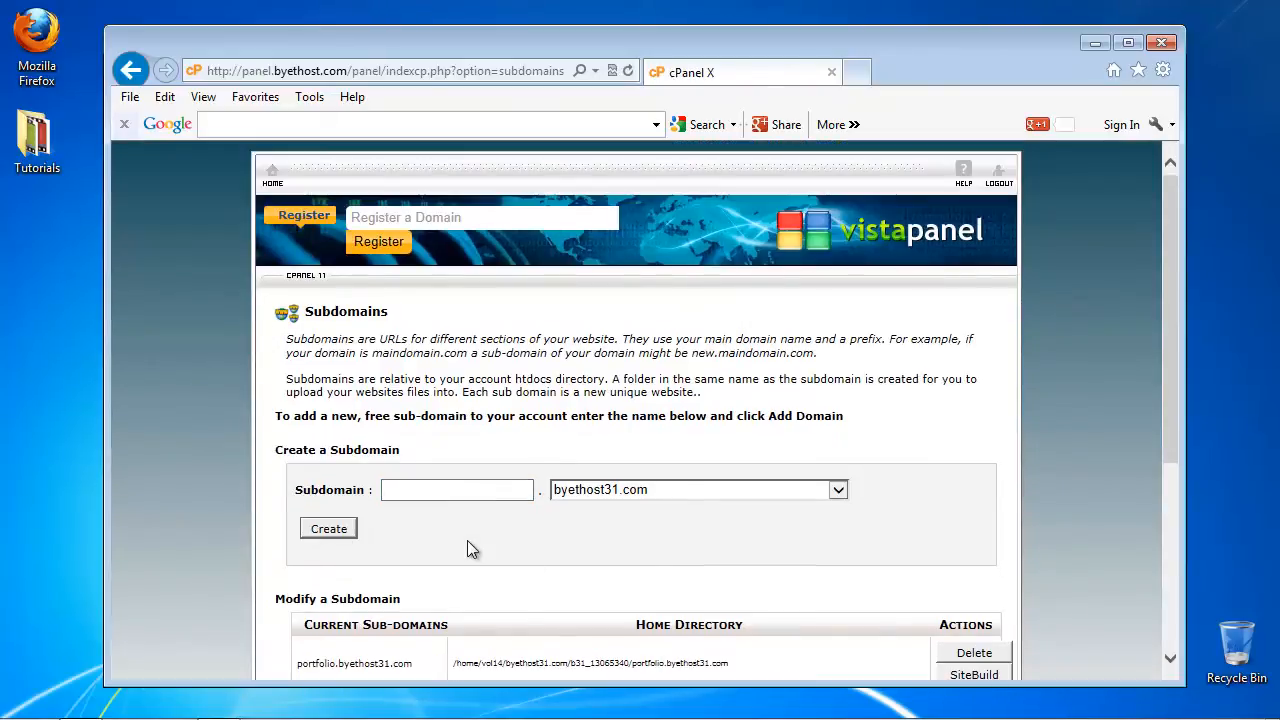
# Launch SiteBuild for portfolio.byethost31.com from the subdomain list.
pyautogui.scroll(-3)
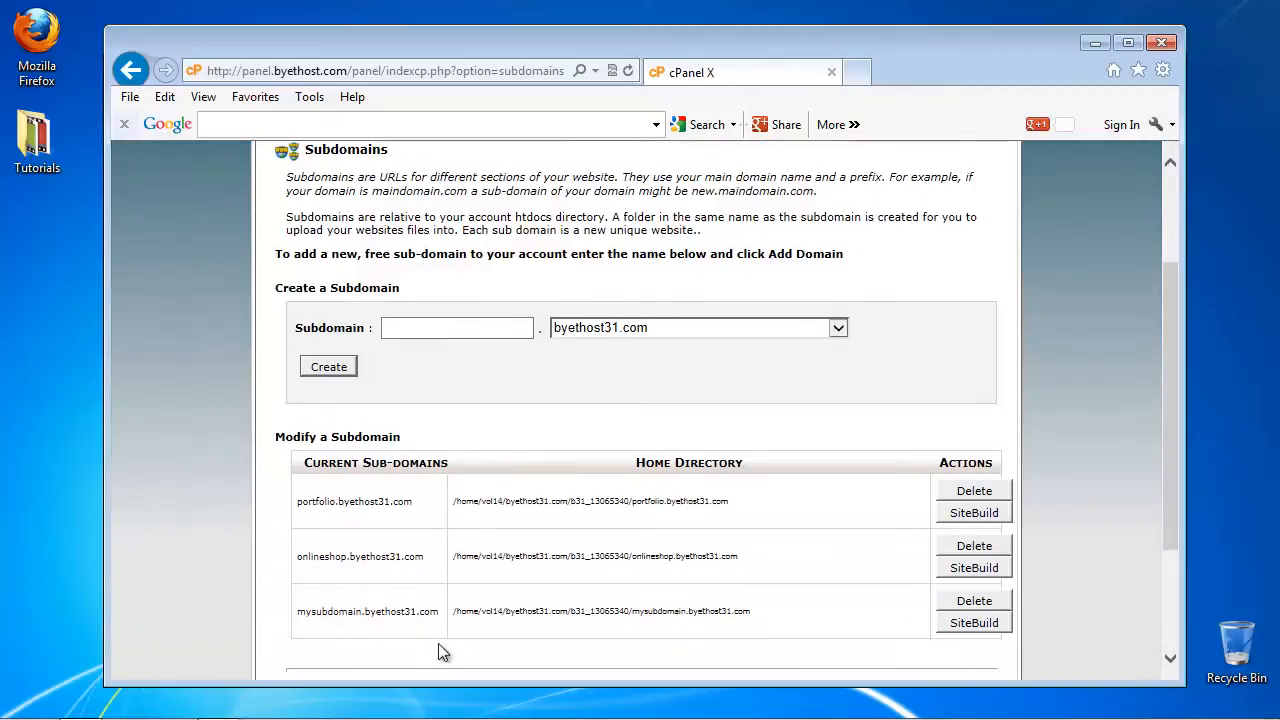
pyautogui.click(972, 512)
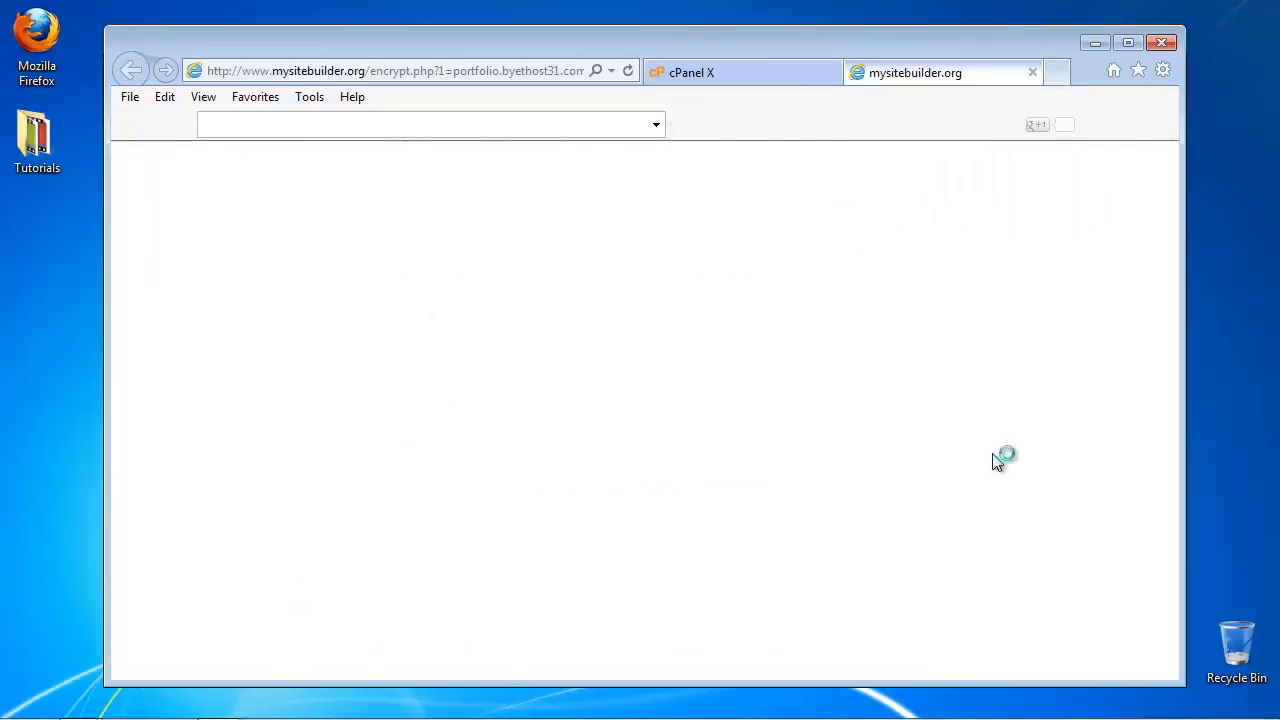